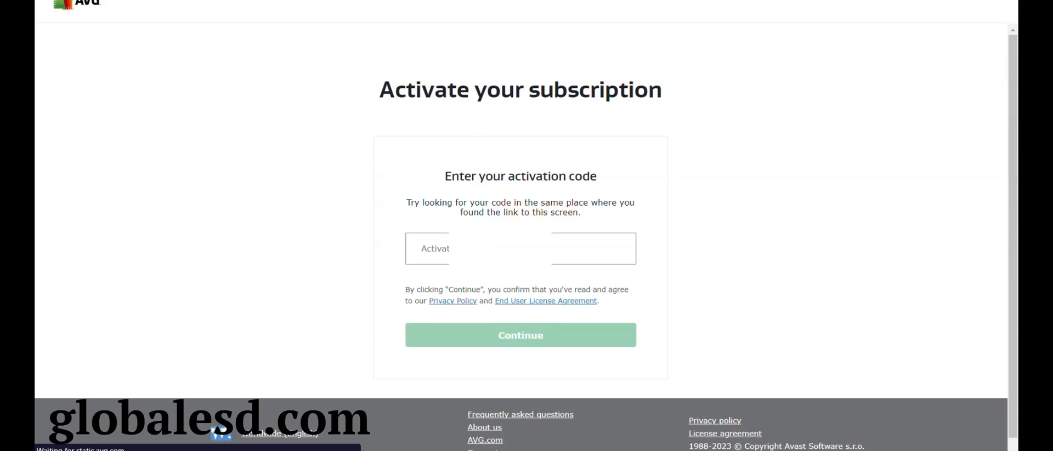
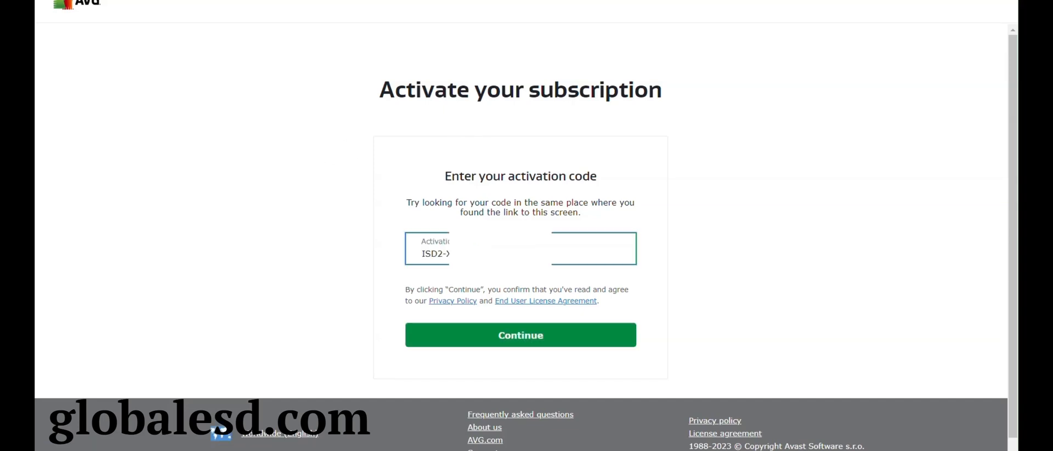
{"action": "left_click", "coordinate": [520, 335]}
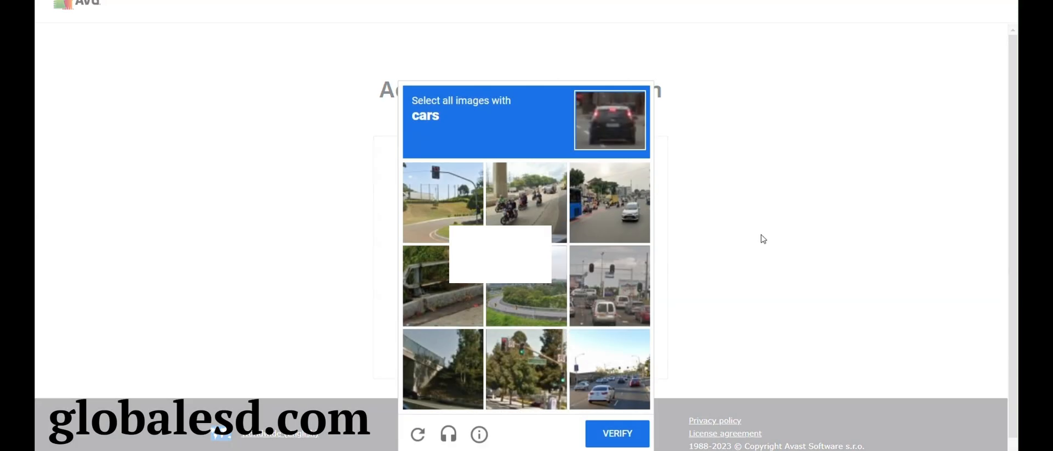
{"action": "mouse_move", "coordinate": [706, 228]}
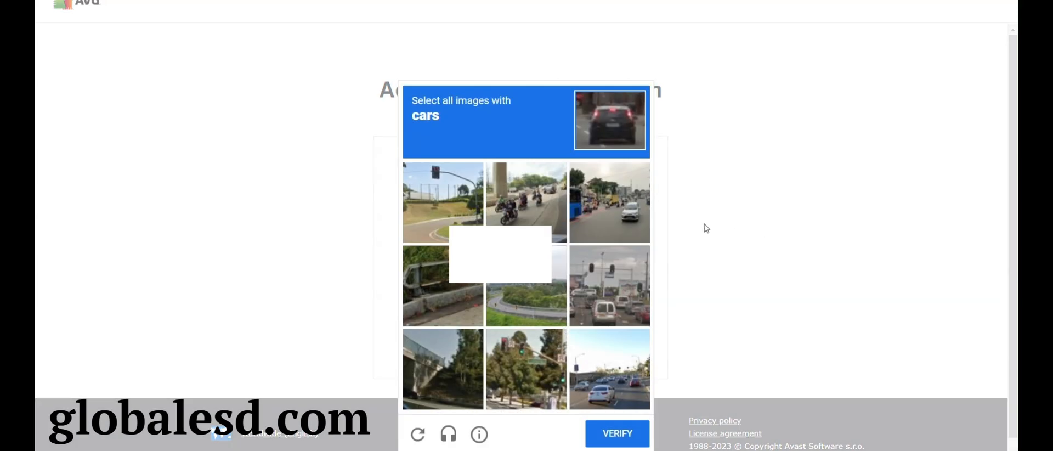
{"action": "left_click", "coordinate": [608, 202]}
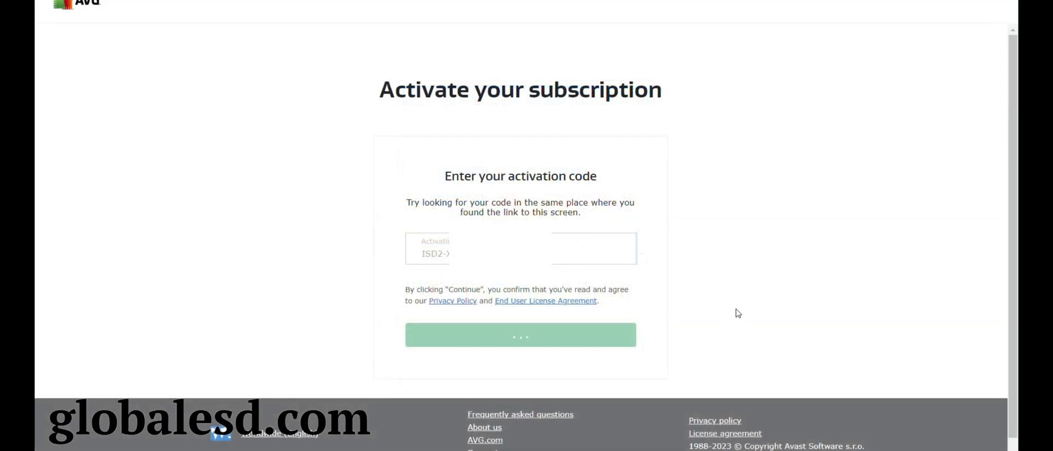
{"action": "left_click", "coordinate": [520, 335]}
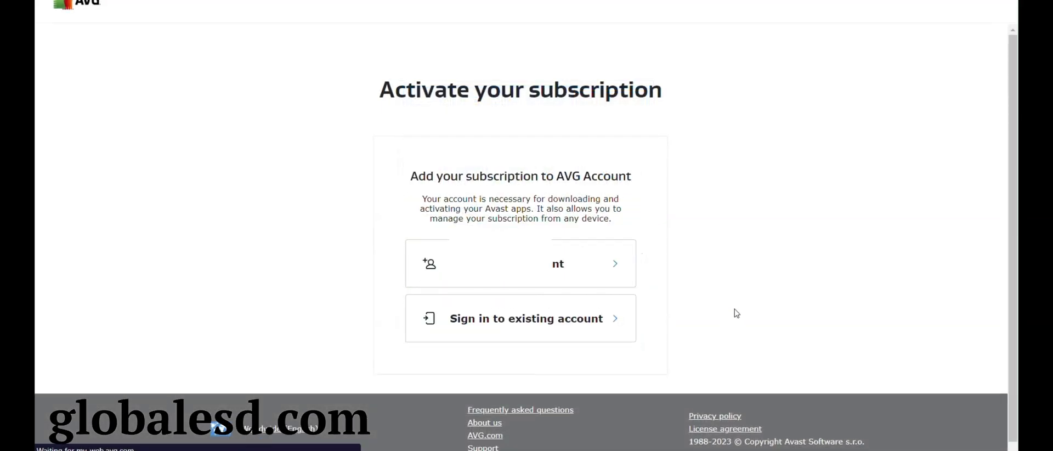
{"action": "mouse_move", "coordinate": [730, 310]}
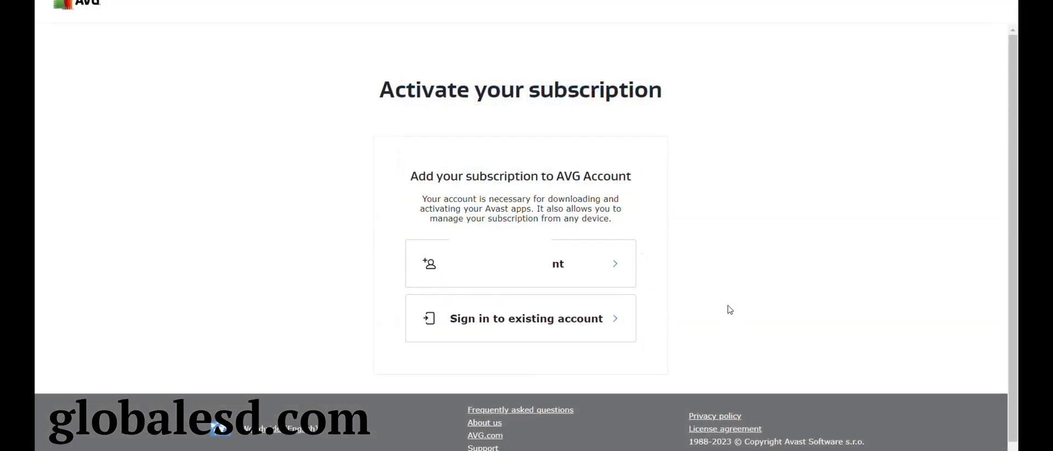
{"action": "mouse_move", "coordinate": [507, 263]}
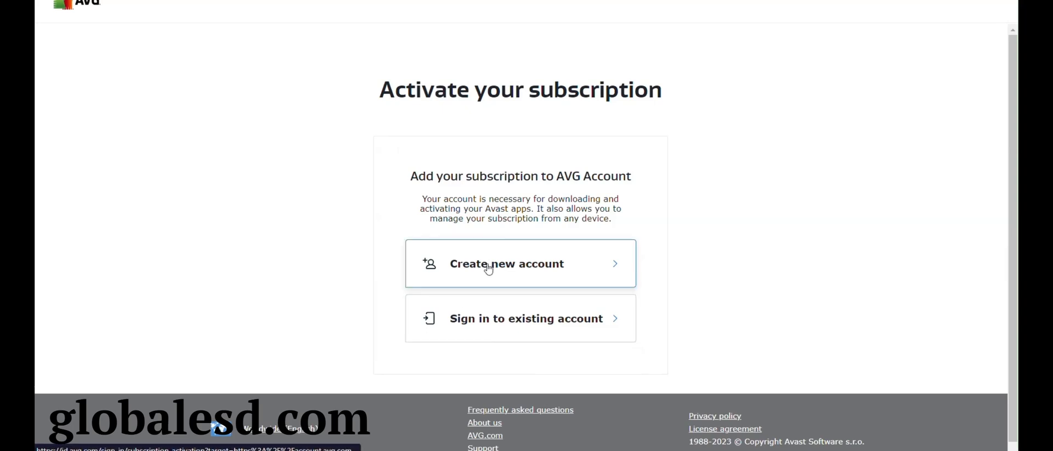
{"action": "left_click", "coordinate": [520, 262]}
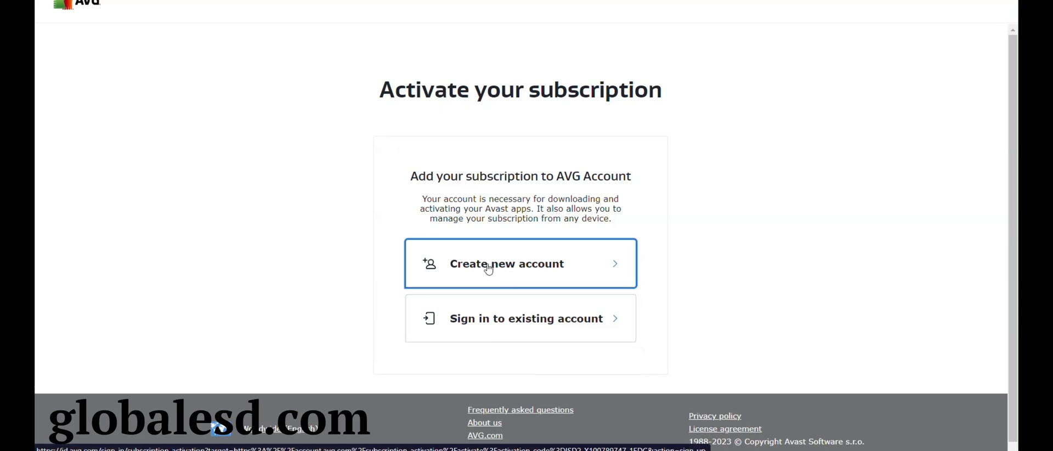
{"action": "mouse_move", "coordinate": [812, 247]}
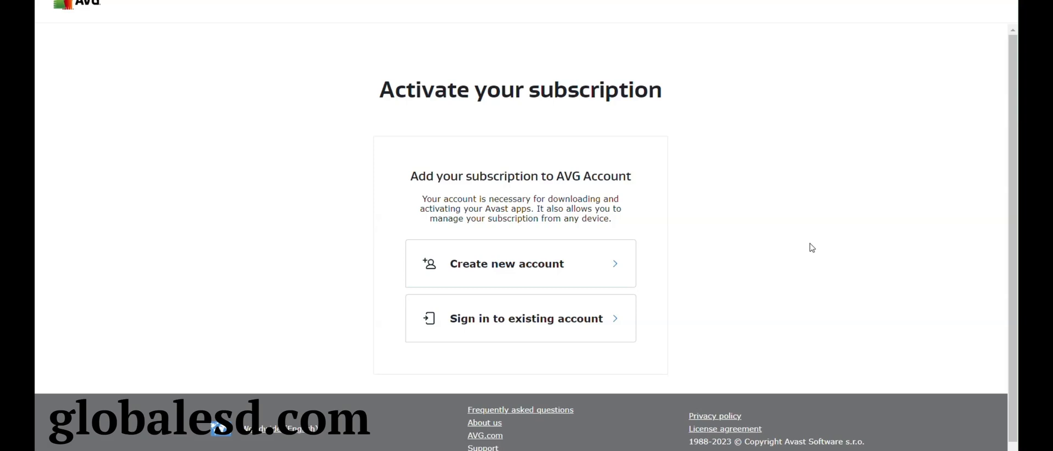
{"action": "left_click", "coordinate": [520, 264]}
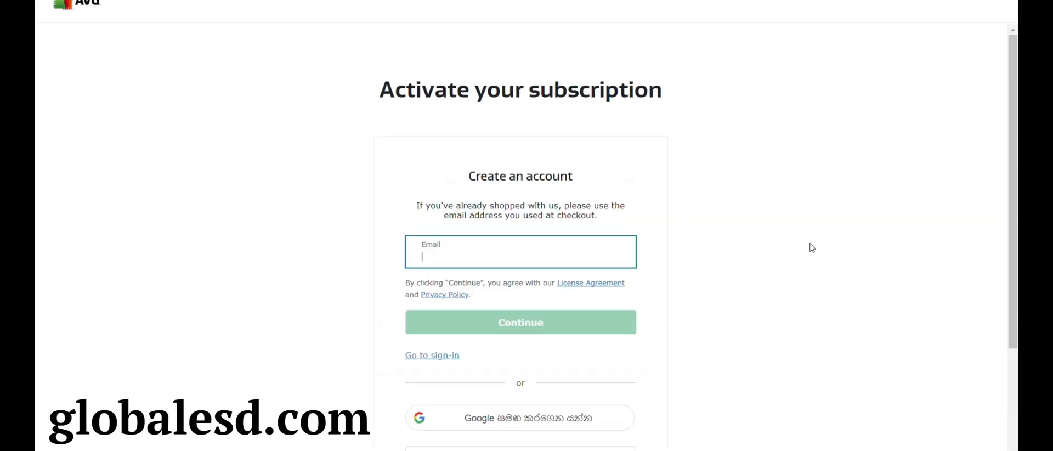
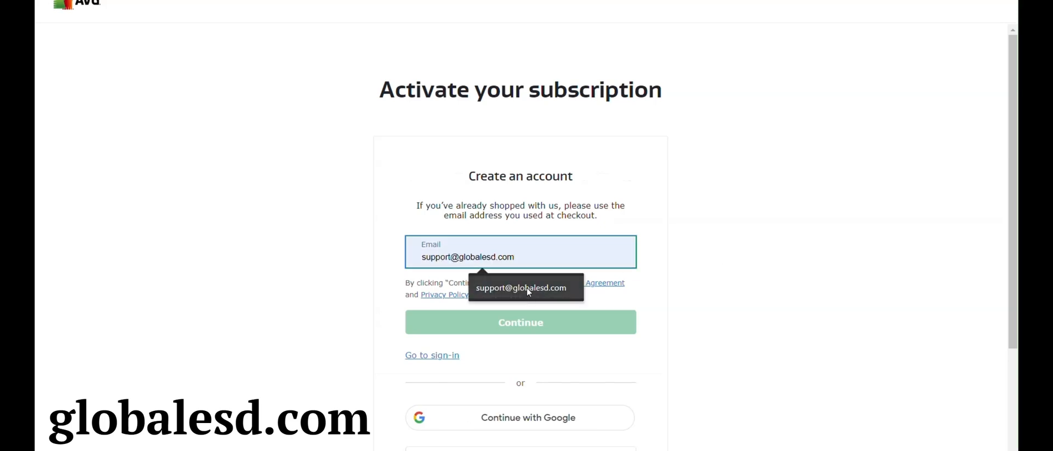
- Submit the email and solve the traffic-light image verification
{"action": "left_click", "coordinate": [520, 321]}
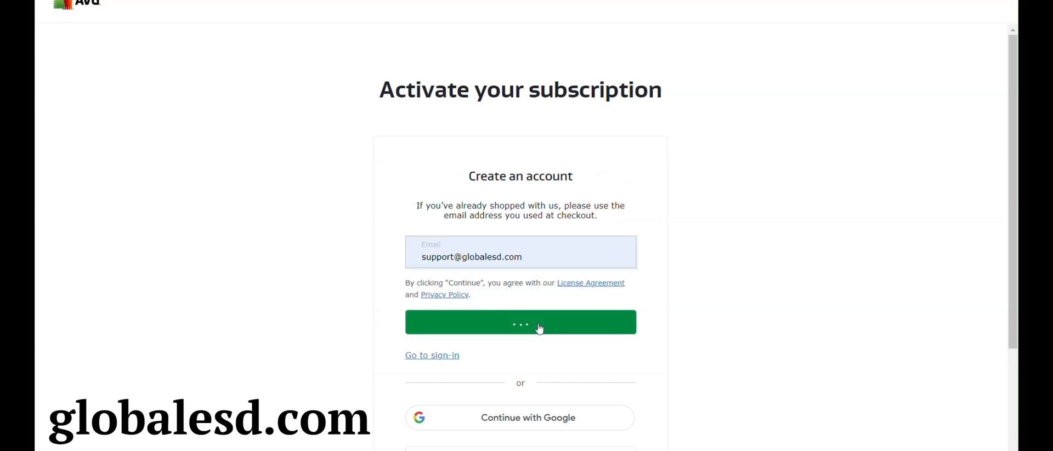
{"action": "left_click", "coordinate": [520, 322]}
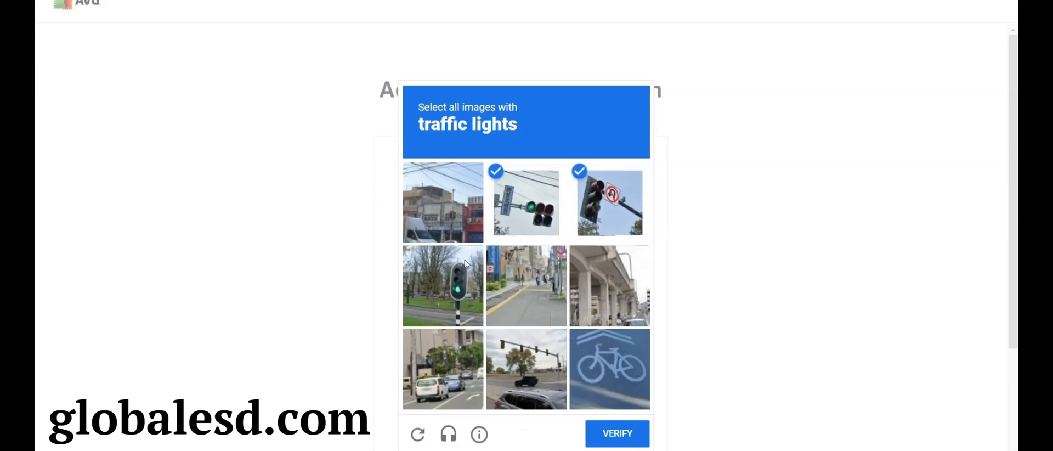
{"action": "left_click", "coordinate": [442, 285]}
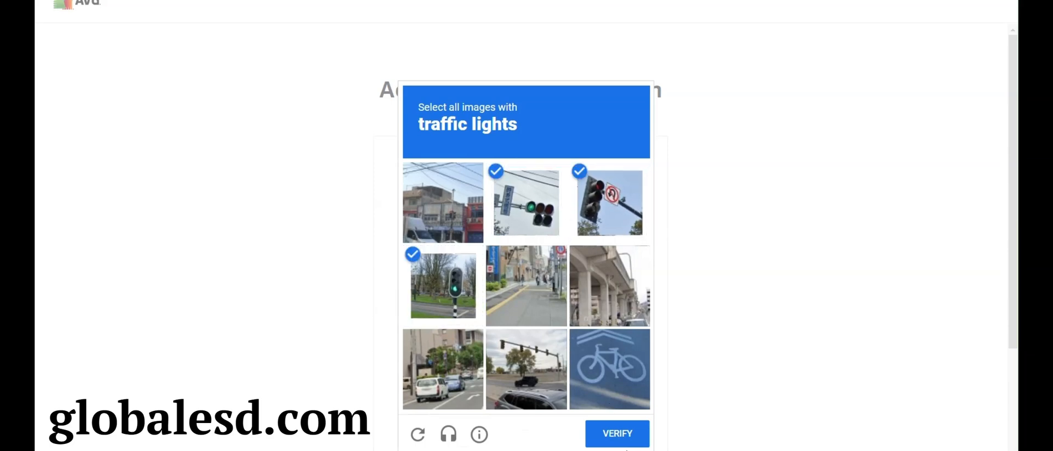
{"action": "left_click", "coordinate": [615, 433]}
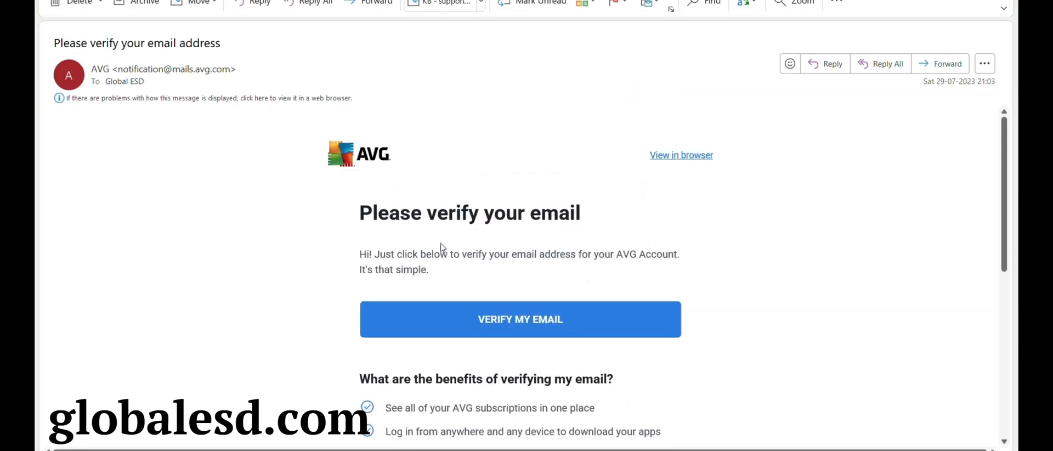
{"action": "mouse_move", "coordinate": [306, 313]}
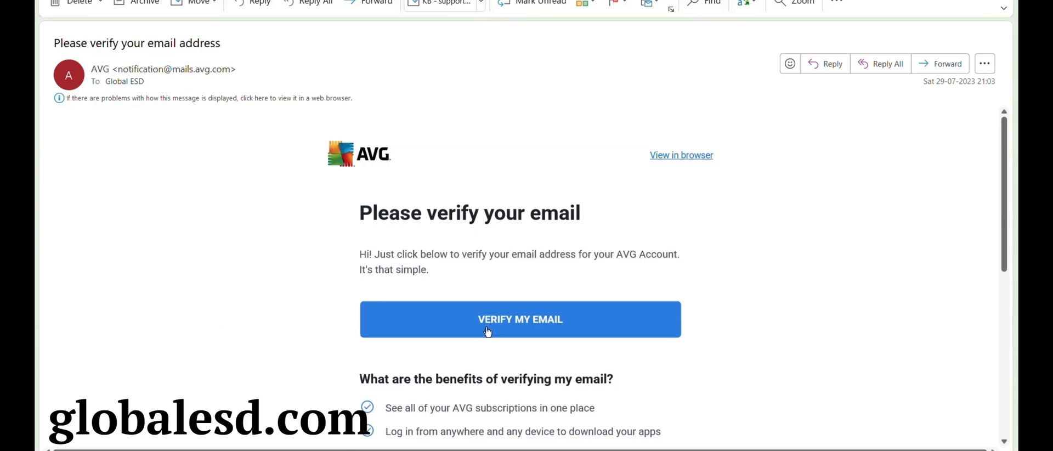
- Submit a password of at least 8 characters for the new account
{"action": "left_click", "coordinate": [520, 319]}
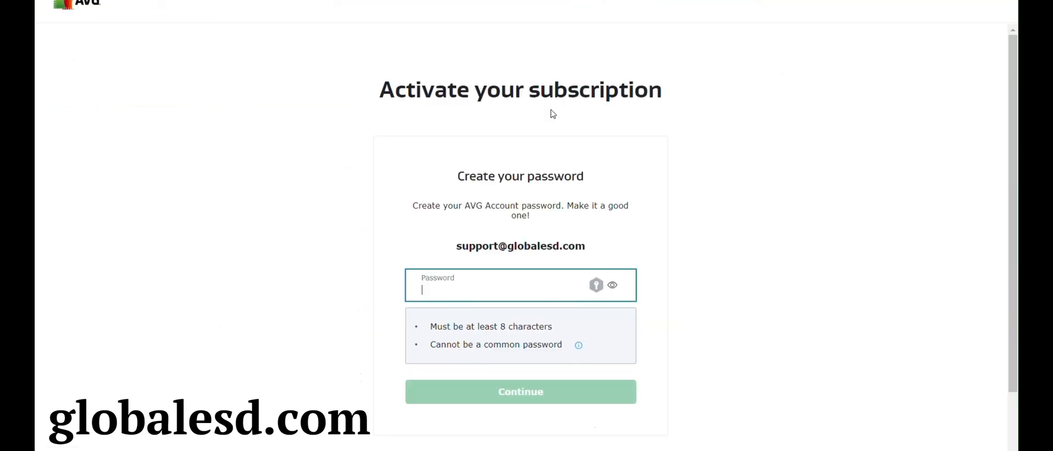
{"action": "type", "text": "••"}
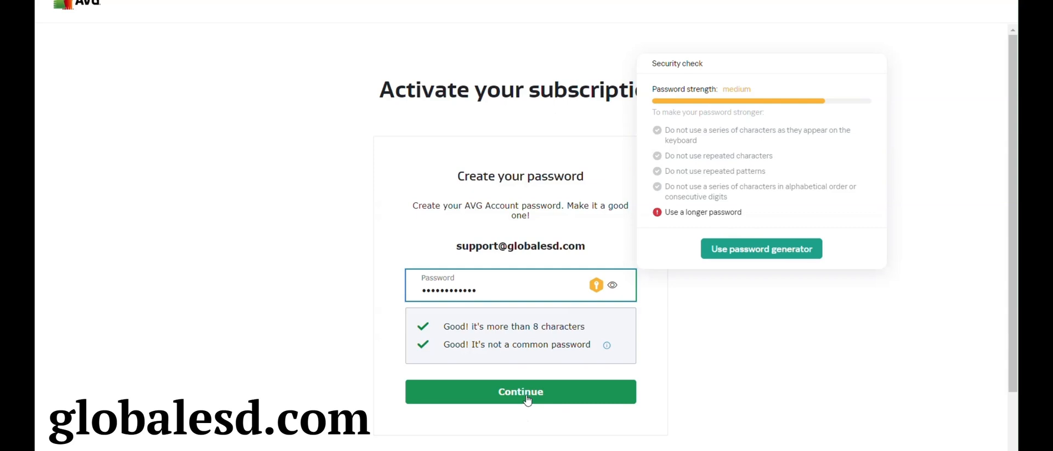
{"action": "left_click", "coordinate": [520, 390]}
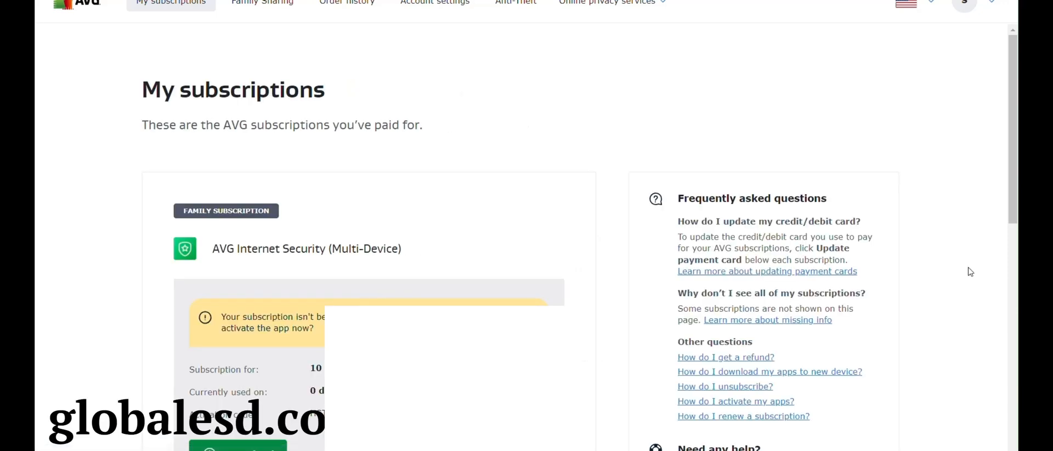
- Start the download for AVG Internet Security (Multi-Device) from My subscriptions
{"action": "scroll", "scroll_direction": "down", "scroll_amount": 3}
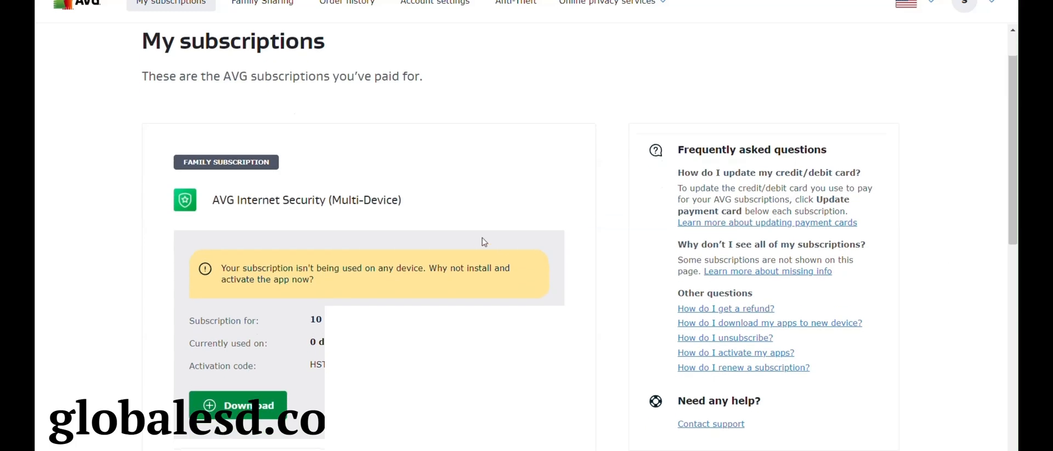
{"action": "scroll", "scroll_direction": "down", "scroll_amount": 3}
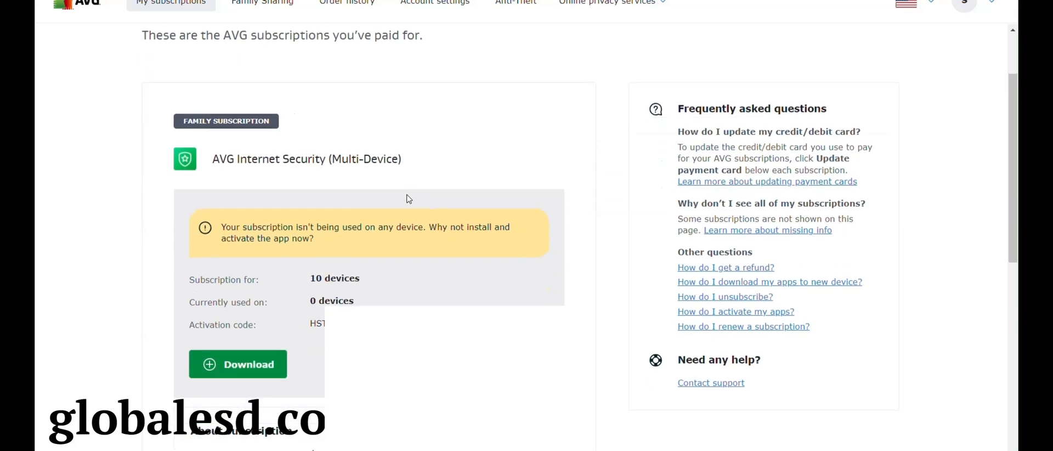
{"action": "mouse_move", "coordinate": [264, 324]}
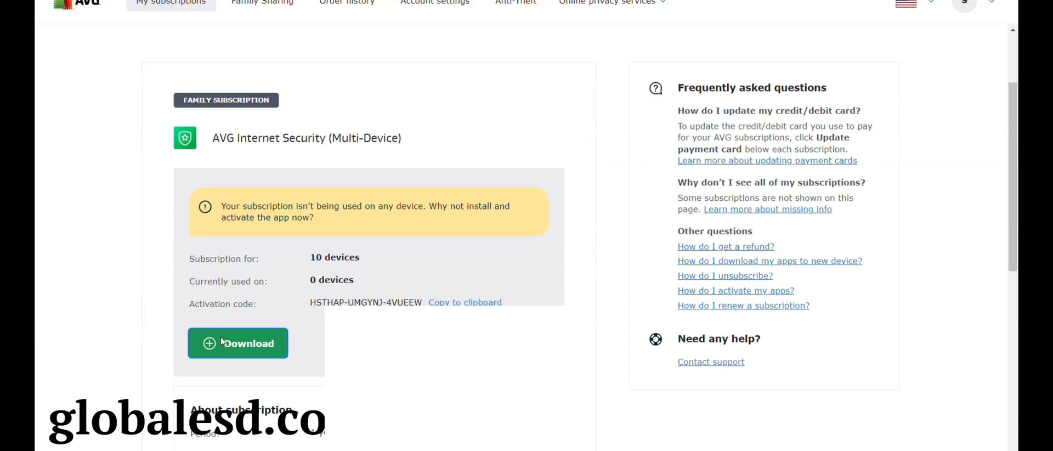
{"action": "left_click", "coordinate": [238, 342]}
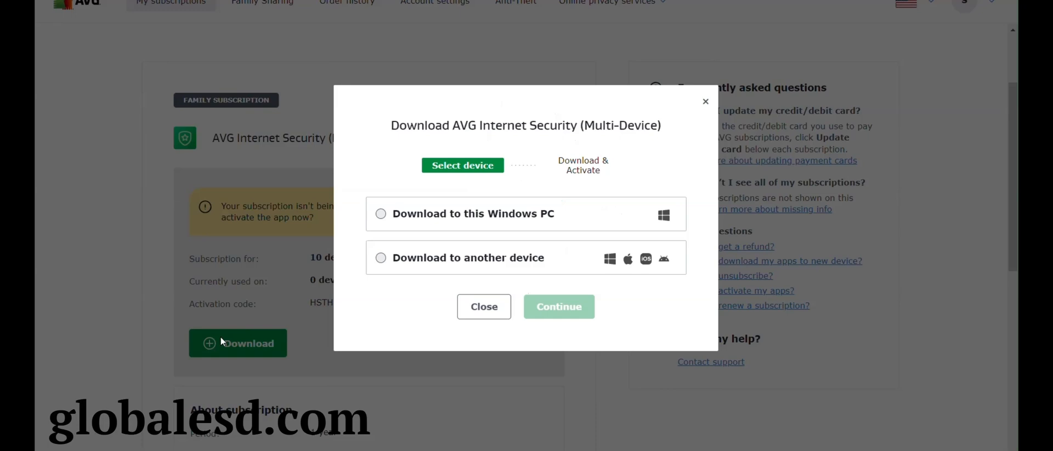
{"action": "mouse_move", "coordinate": [373, 269]}
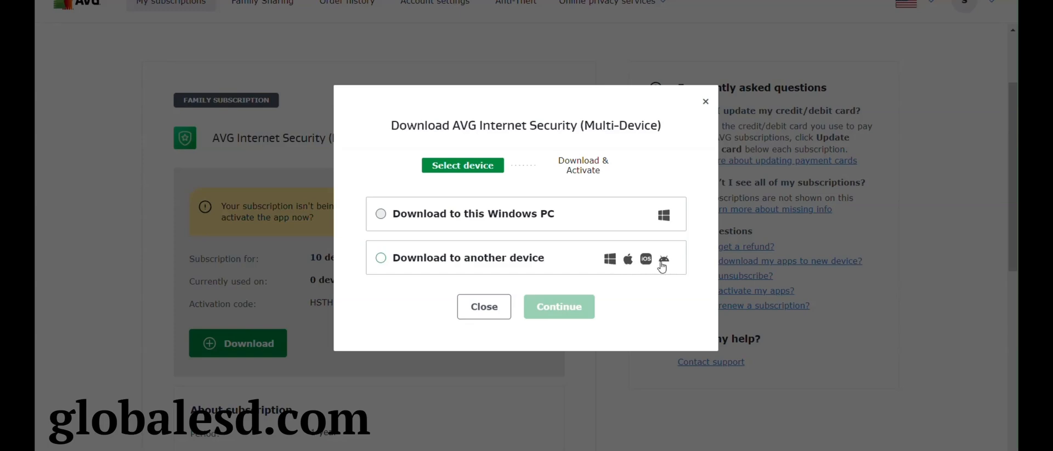
- View the Android phone or tablet activation steps, then close the download window
{"action": "left_click", "coordinate": [381, 258]}
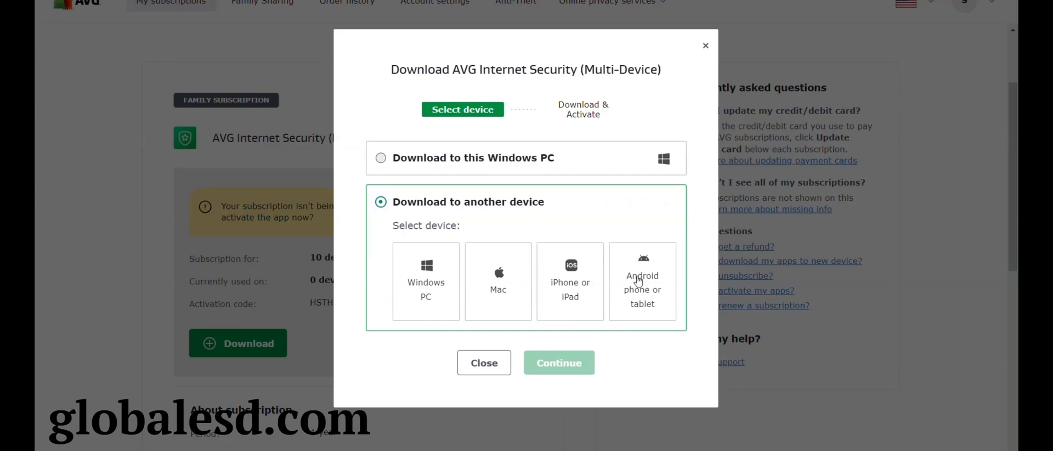
{"action": "left_click", "coordinate": [558, 362]}
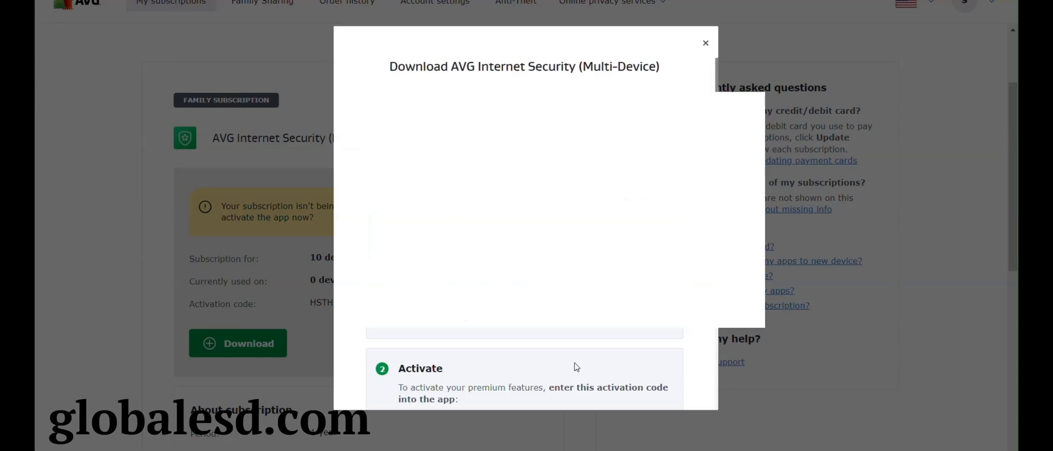
{"action": "mouse_move", "coordinate": [574, 367]}
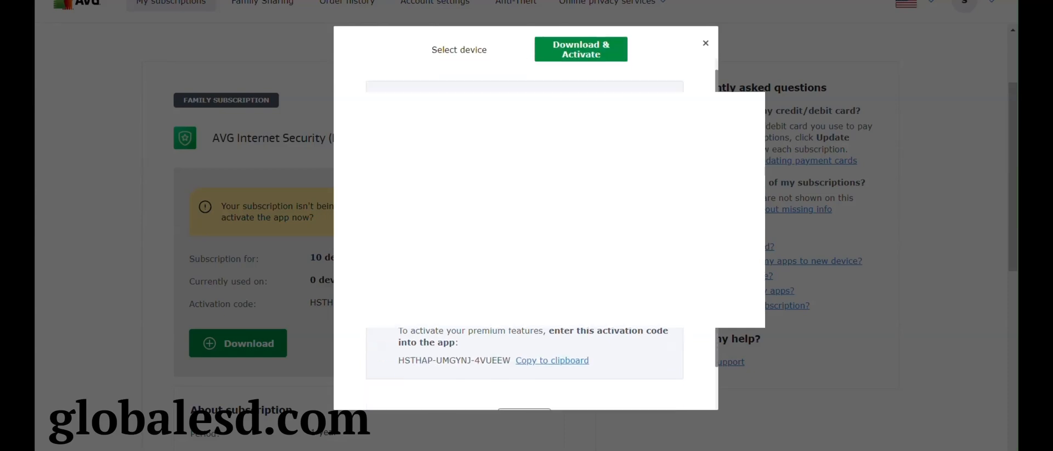
{"action": "left_click", "coordinate": [580, 49]}
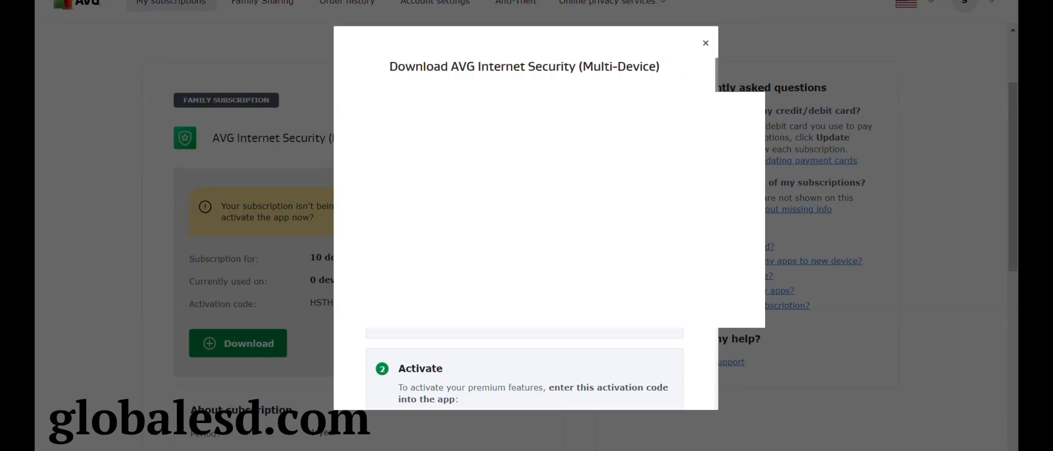
{"action": "left_click", "coordinate": [706, 43]}
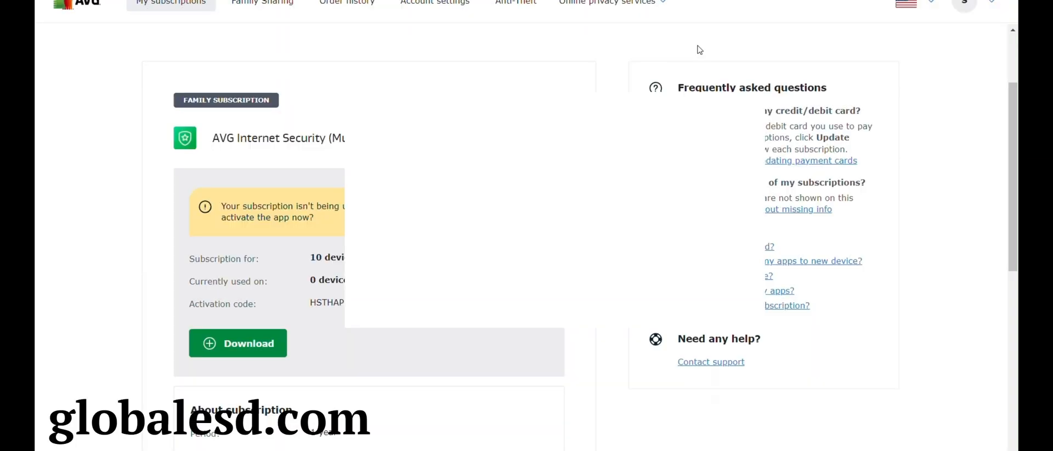
- Start the AVG Internet Security download for this Windows PC and close the window
{"action": "left_click", "coordinate": [237, 342]}
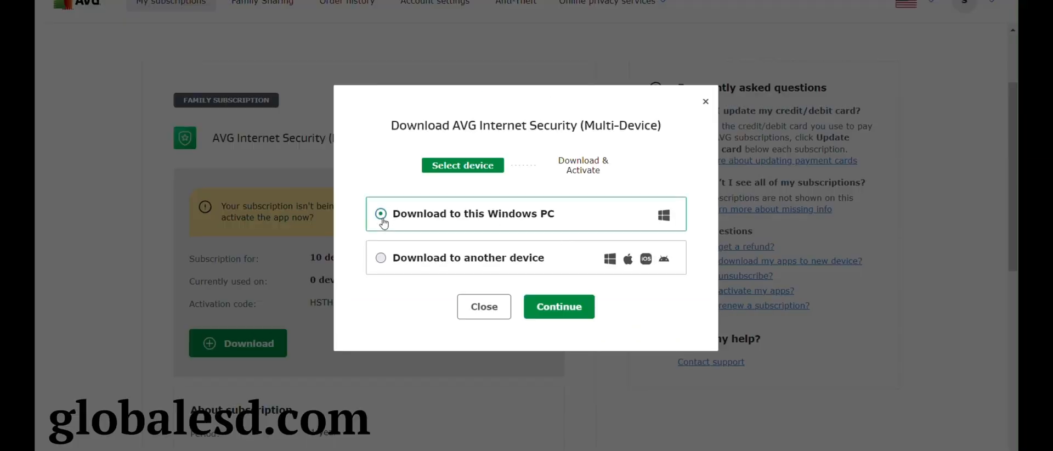
{"action": "left_click", "coordinate": [558, 306]}
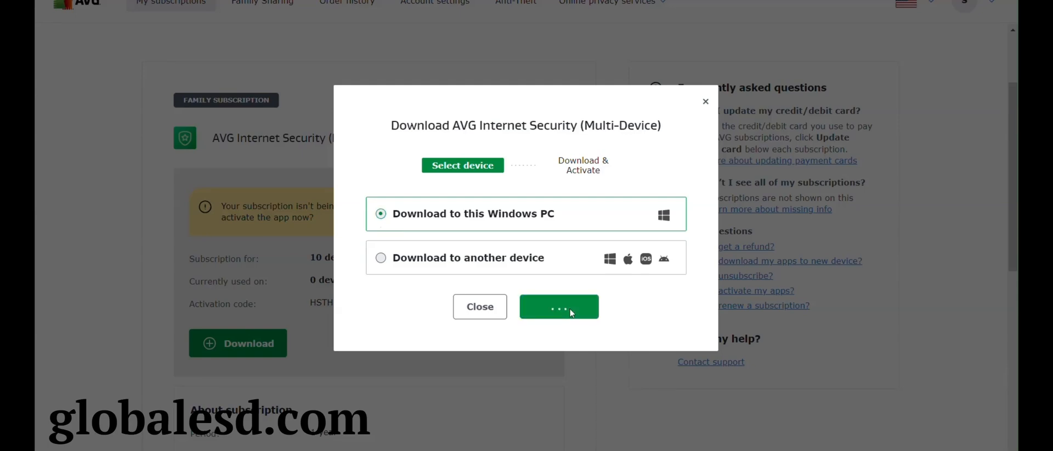
{"action": "left_click", "coordinate": [558, 306]}
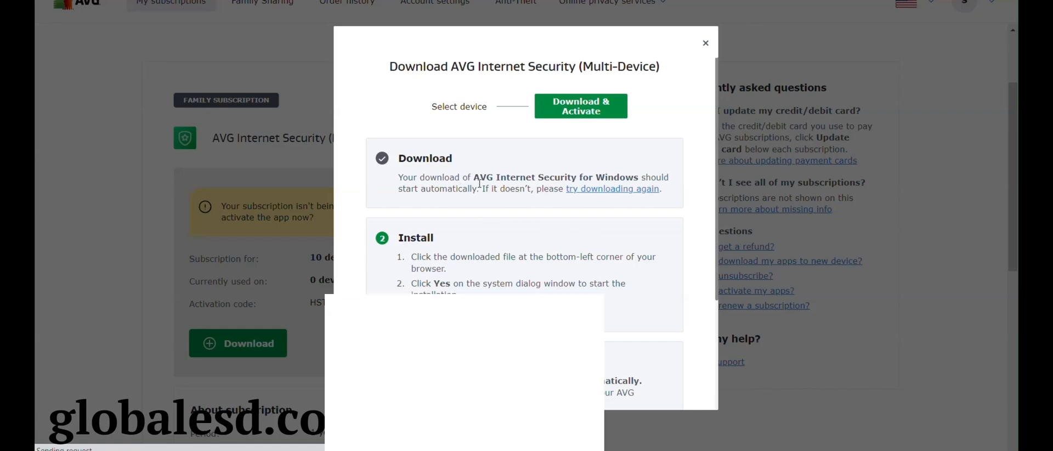
{"action": "left_click", "coordinate": [704, 42]}
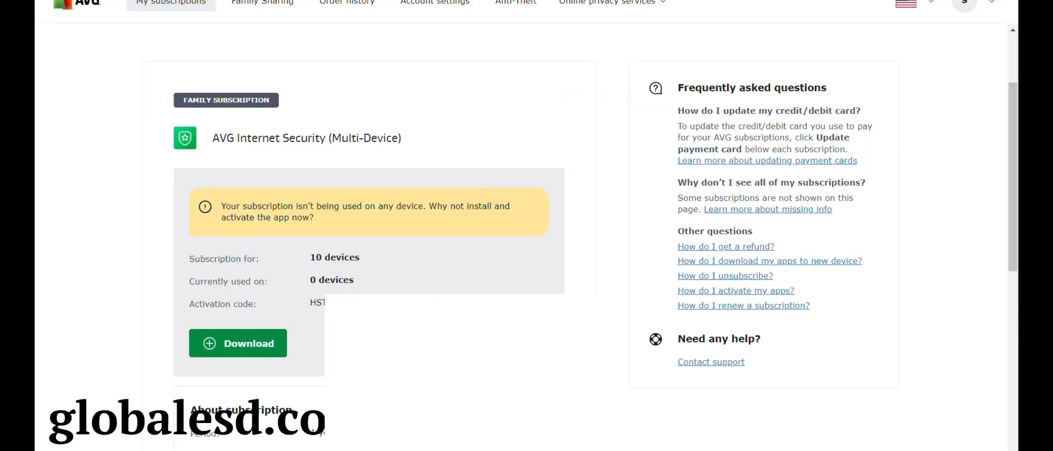